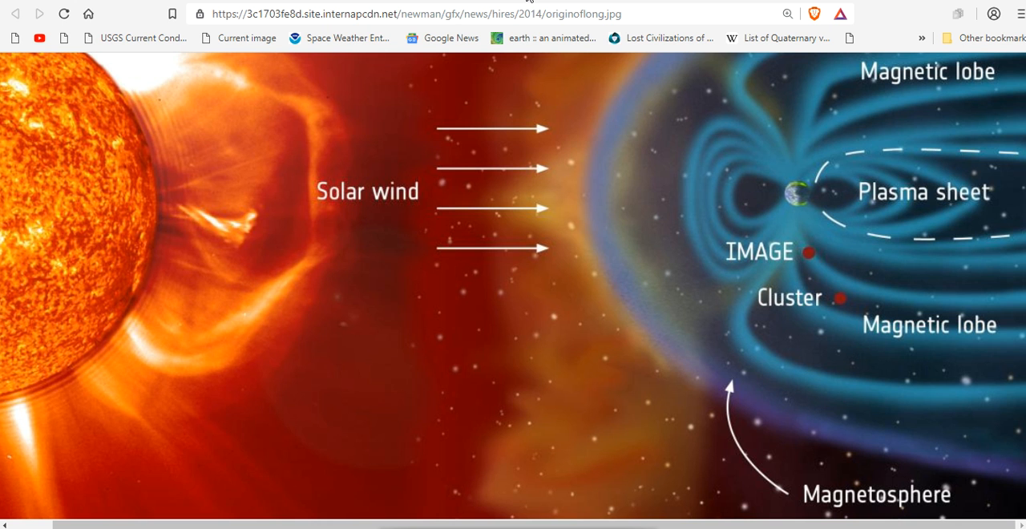
{"action": "mouse_move", "coordinate": [758, 360]}
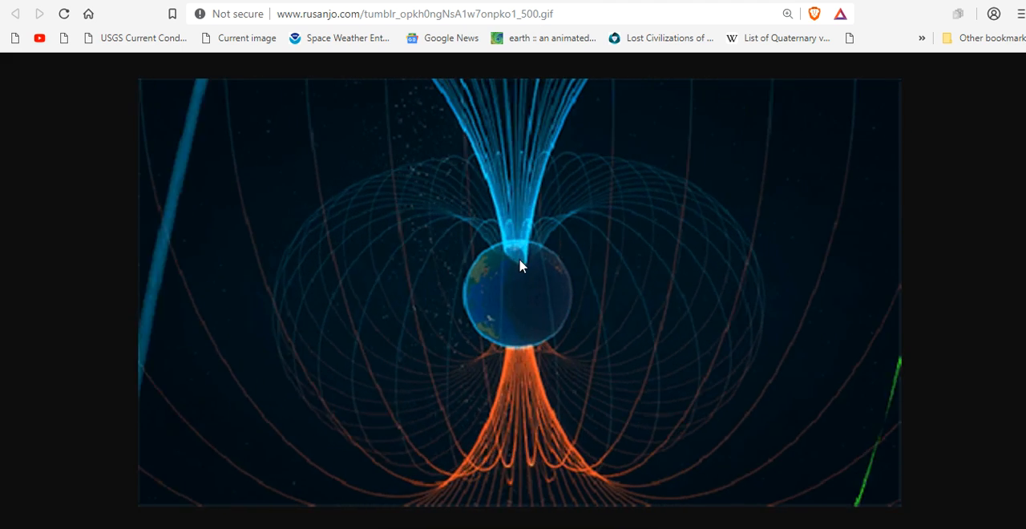
{"action": "mouse_move", "coordinate": [580, 110]}
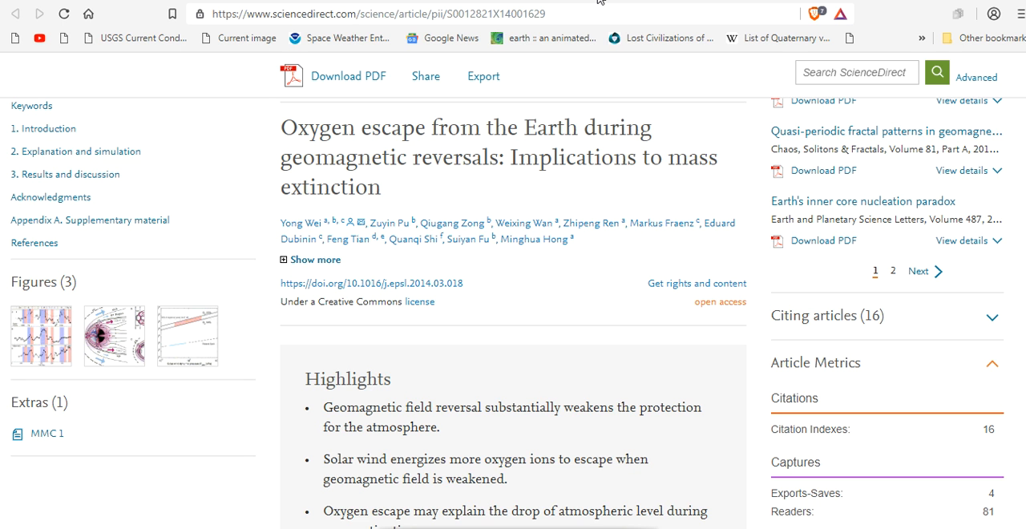
{"action": "mouse_move", "coordinate": [594, 5]}
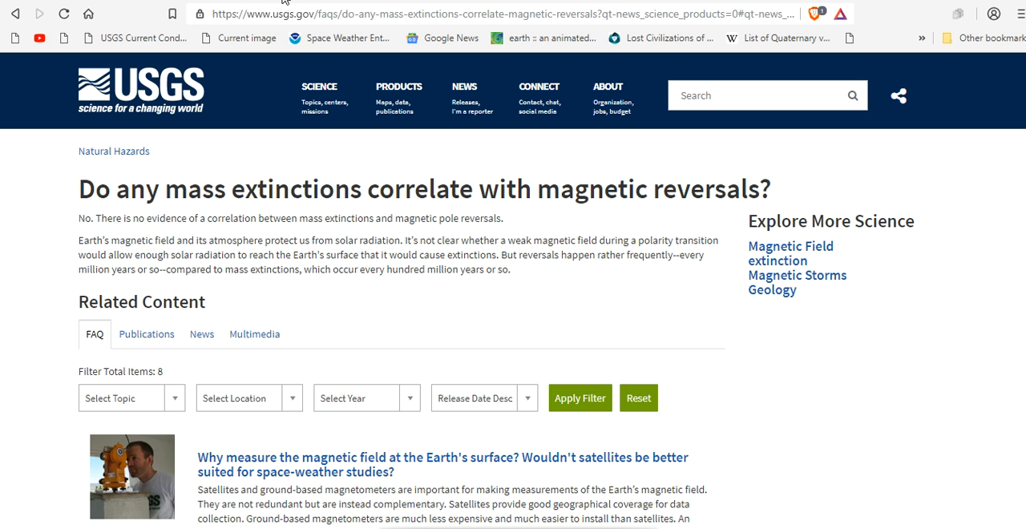
{"action": "mouse_move", "coordinate": [89, 234]}
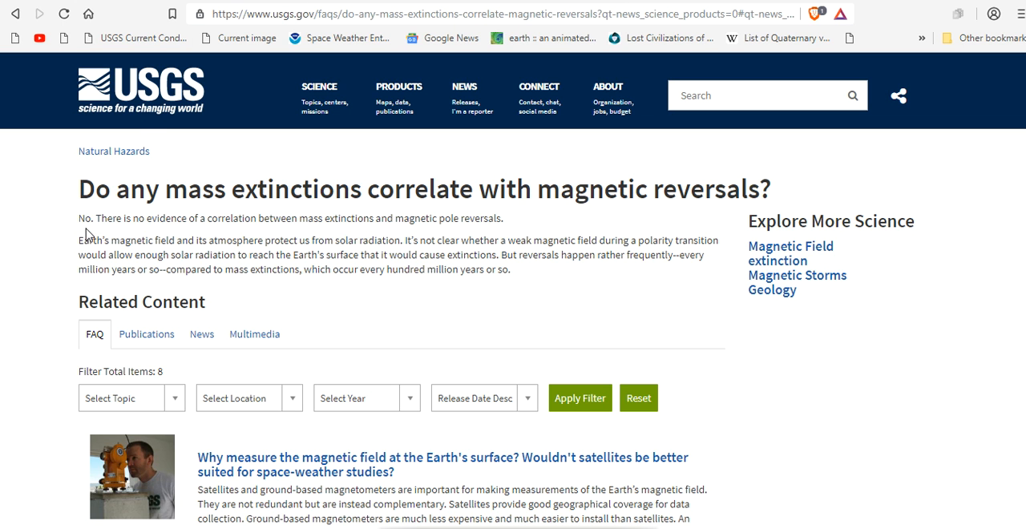
{"action": "mouse_move", "coordinate": [206, 234]}
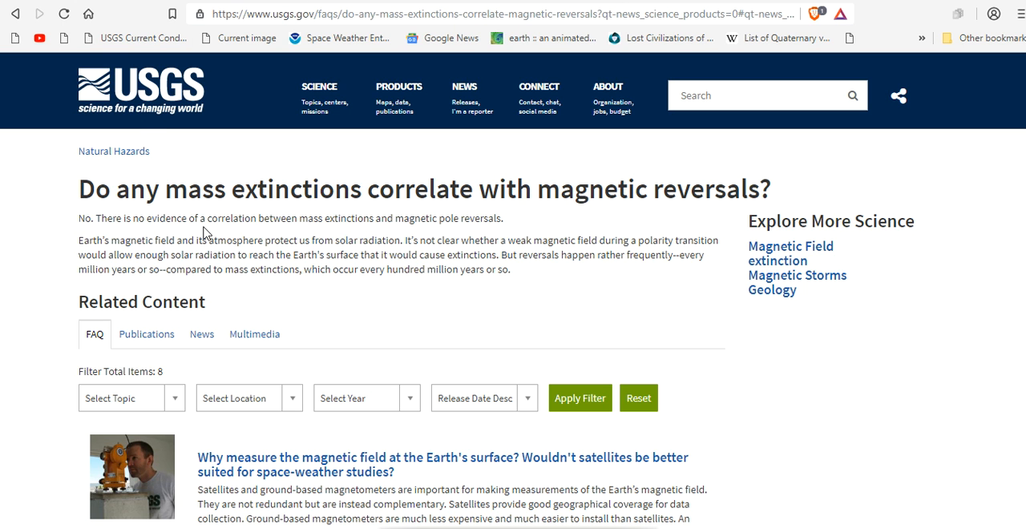
{"action": "mouse_move", "coordinate": [372, 233]}
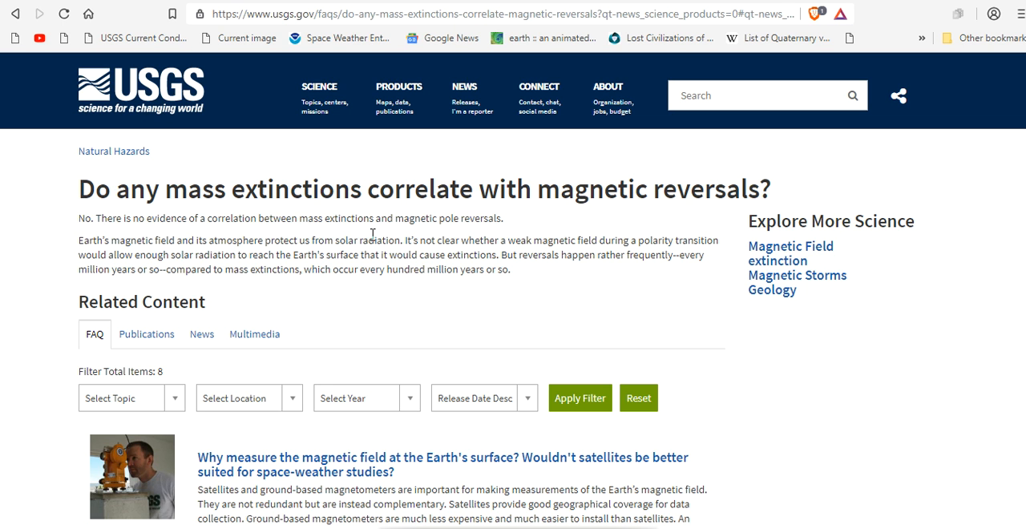
{"action": "mouse_move", "coordinate": [477, 224]}
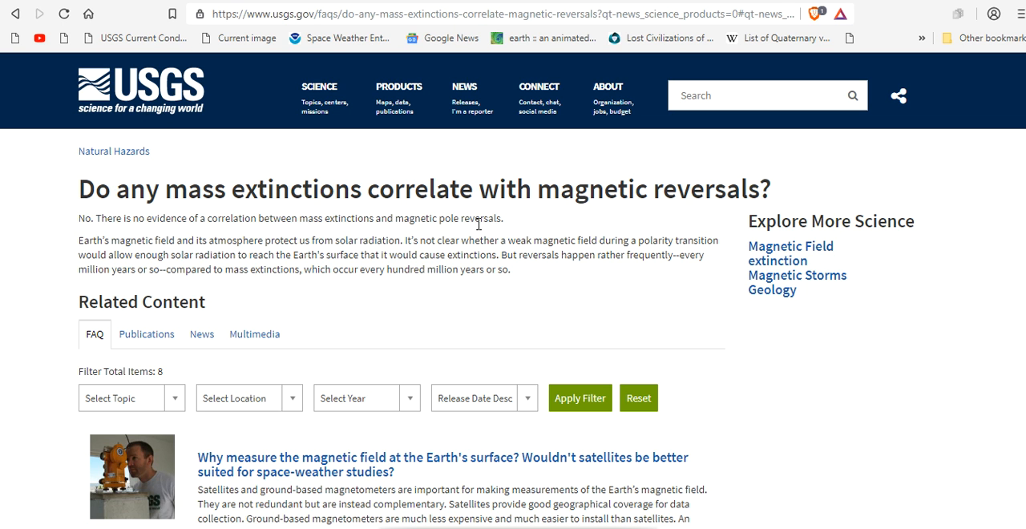
{"action": "mouse_move", "coordinate": [526, 211]}
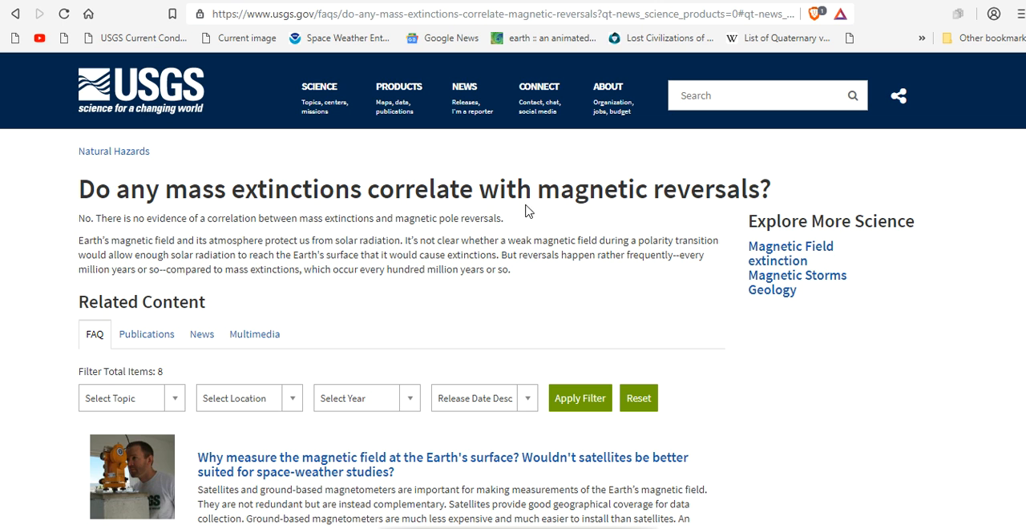
{"action": "mouse_move", "coordinate": [528, 210]}
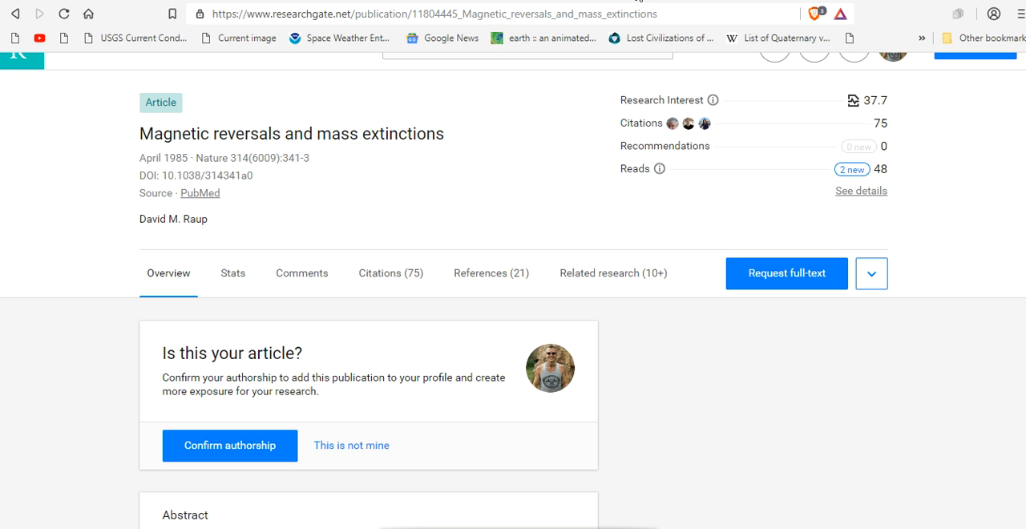
Step: Scroll the 1985 'Magnetic reversals and mass extinctions' page down to its abstract on reversal periodicity
{"action": "scroll", "scroll_direction": "down", "scroll_amount": 3}
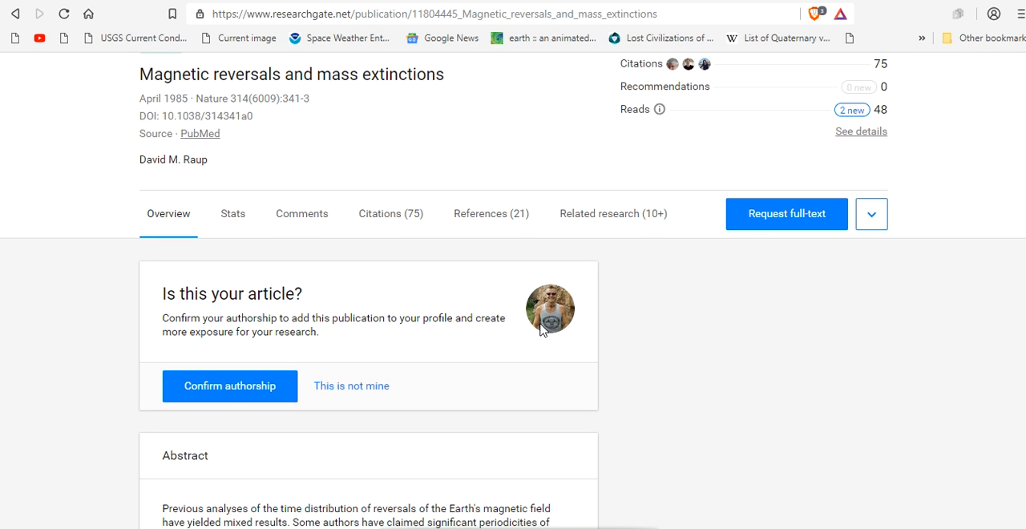
{"action": "scroll", "scroll_direction": "down", "scroll_amount": 3}
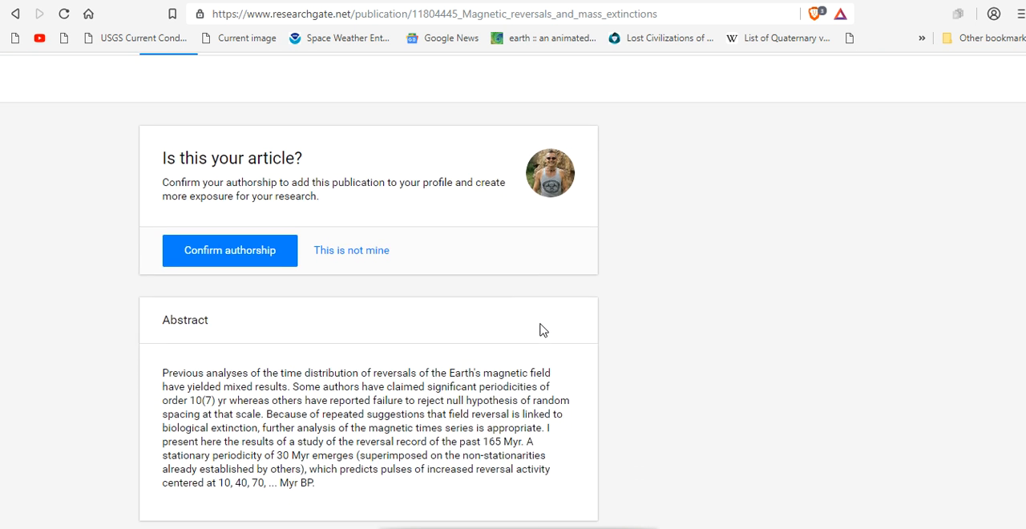
{"action": "scroll", "scroll_direction": "down", "scroll_amount": 3}
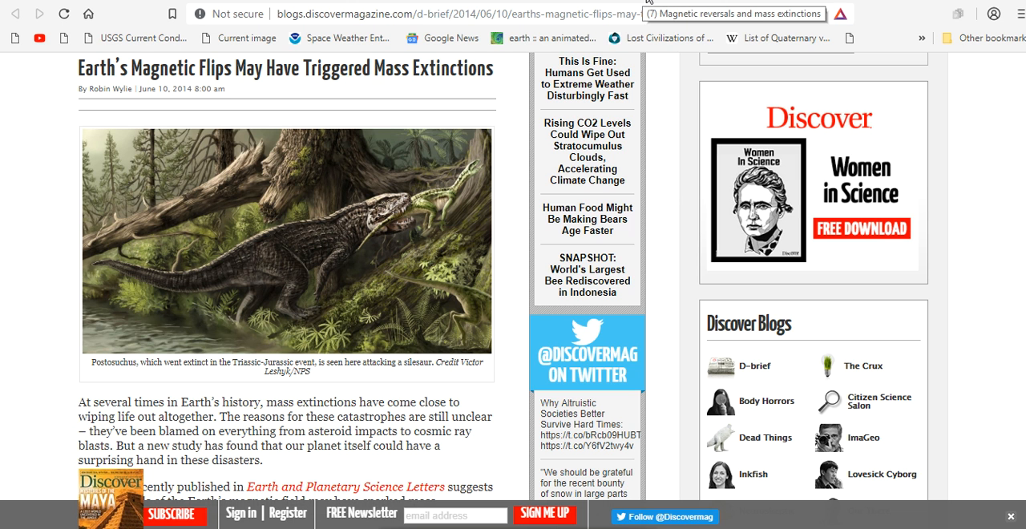
Step: Reopen the most recently closed tab from the Discover Magazine tab's context menu
{"action": "right_click", "coordinate": [742, 13]}
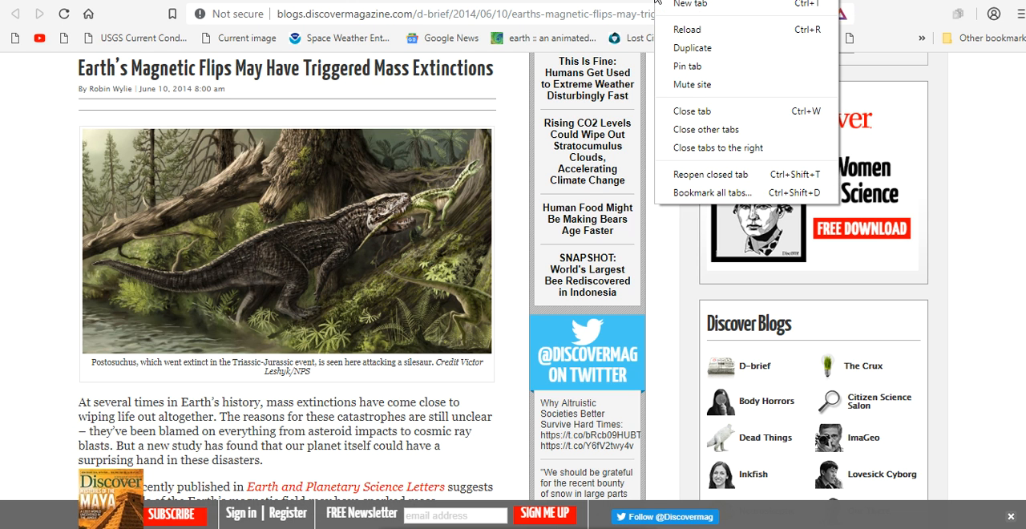
{"action": "mouse_move", "coordinate": [708, 177]}
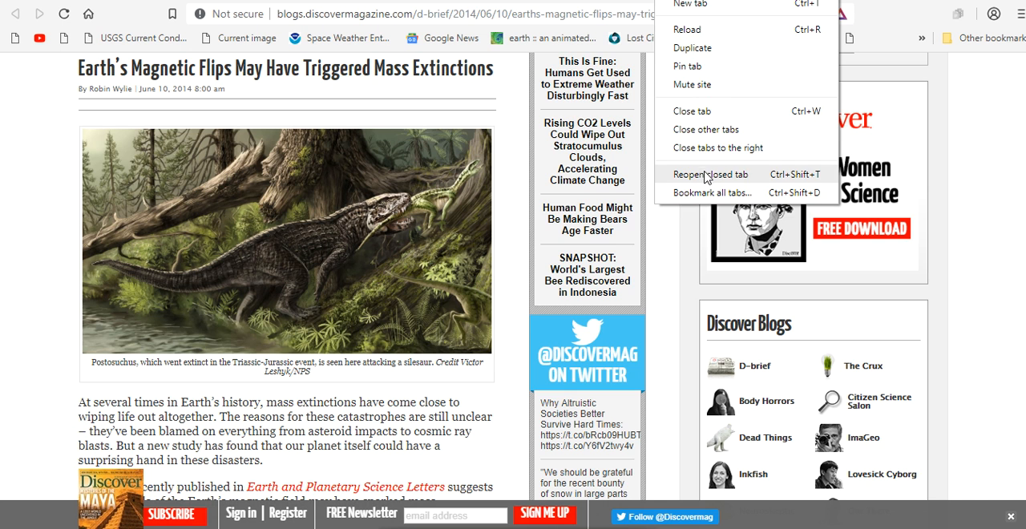
{"action": "left_click", "coordinate": [709, 174]}
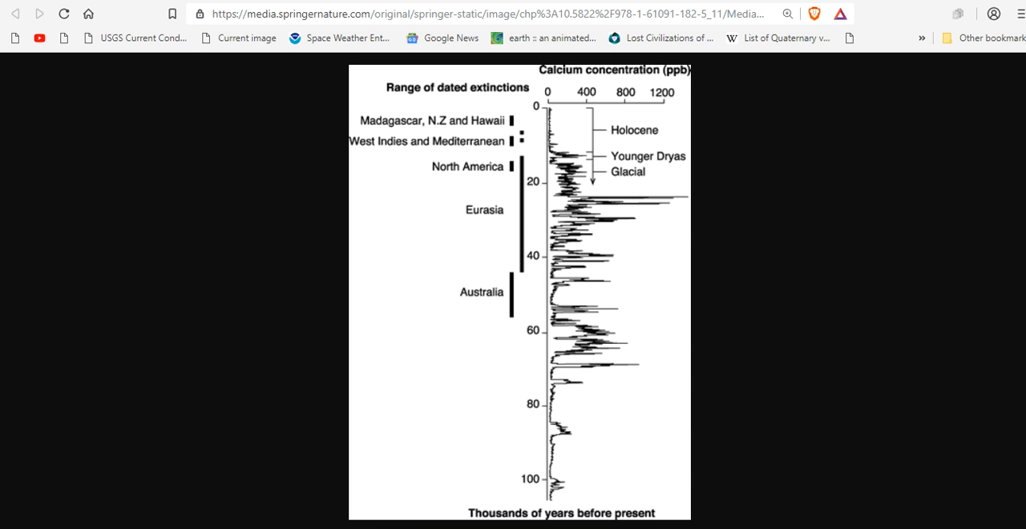
{"action": "mouse_move", "coordinate": [584, 160]}
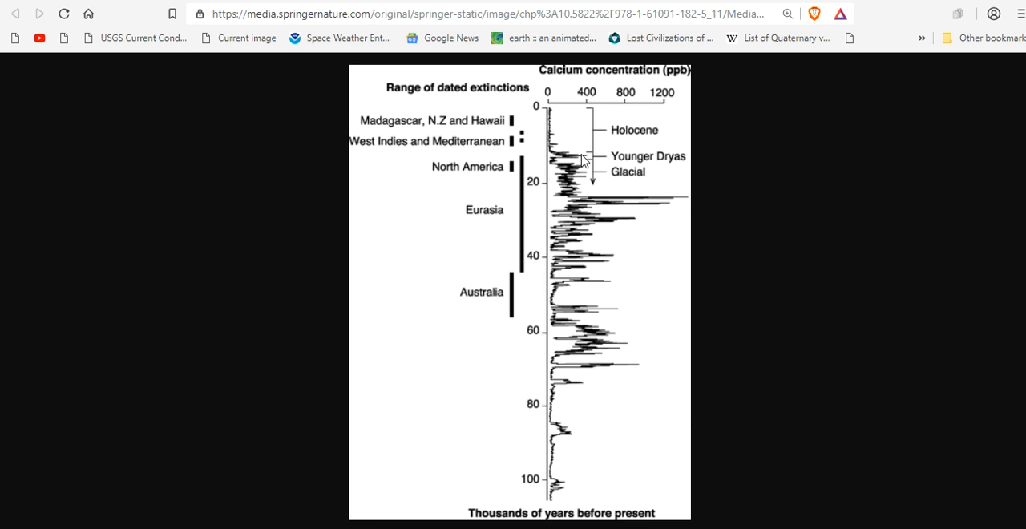
{"action": "mouse_move", "coordinate": [689, 206]}
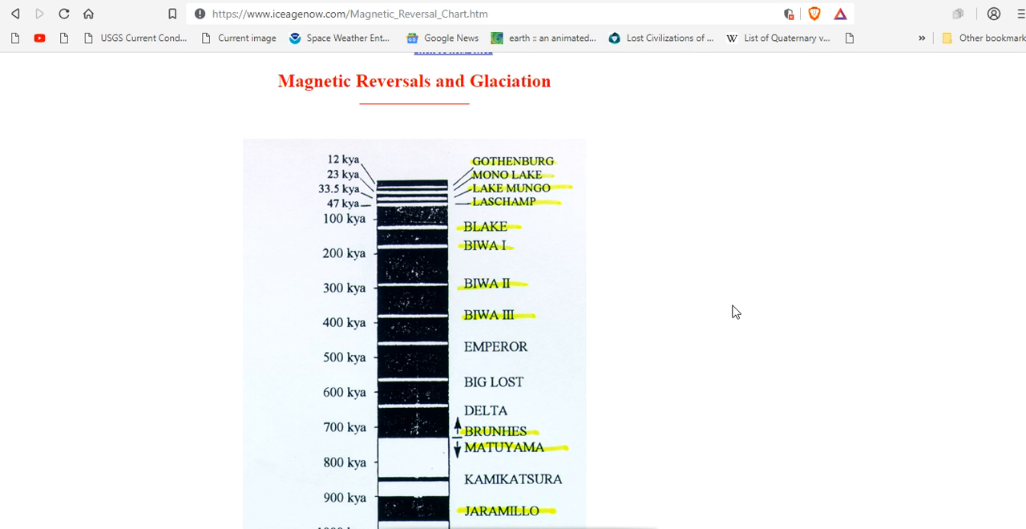
Step: Scroll the Springer image of extinction ranges versus calcium concentration over 100,000 years
{"action": "scroll", "scroll_direction": "down", "scroll_amount": 3}
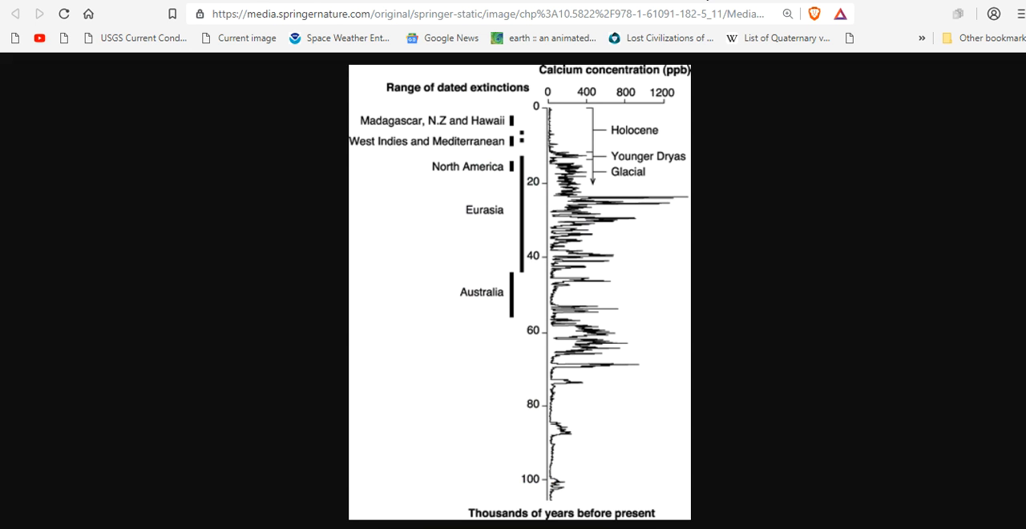
{"action": "mouse_move", "coordinate": [587, 158]}
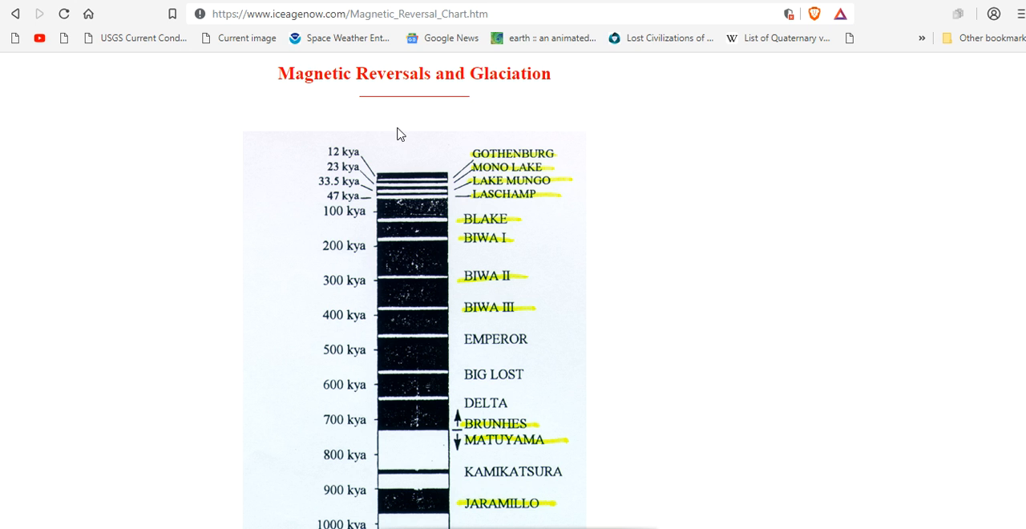
{"action": "mouse_move", "coordinate": [379, 184]}
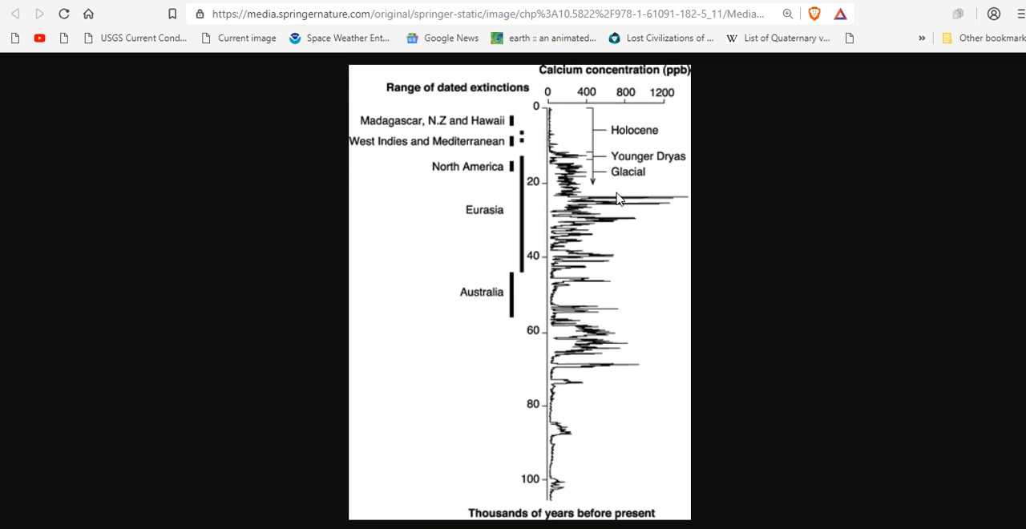
{"action": "mouse_move", "coordinate": [615, 203]}
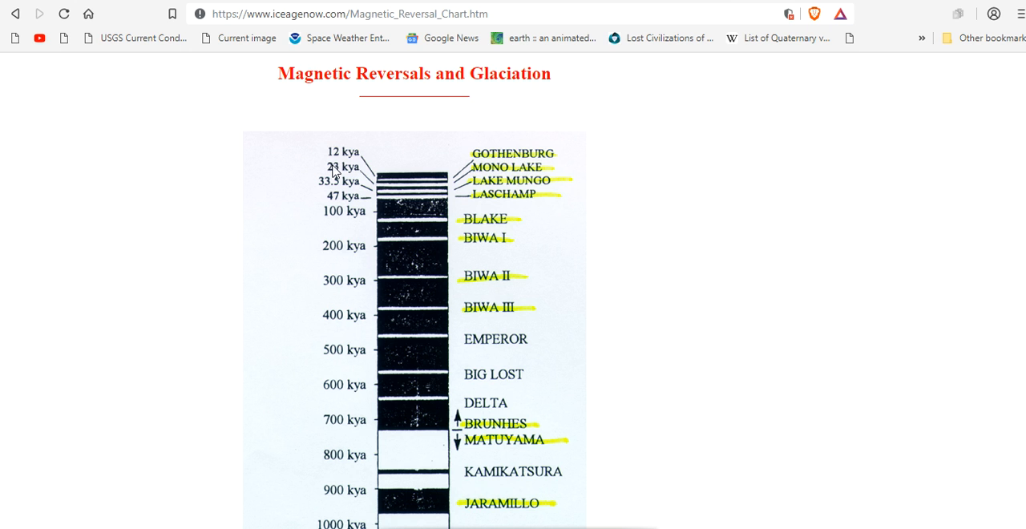
{"action": "mouse_move", "coordinate": [441, 189]}
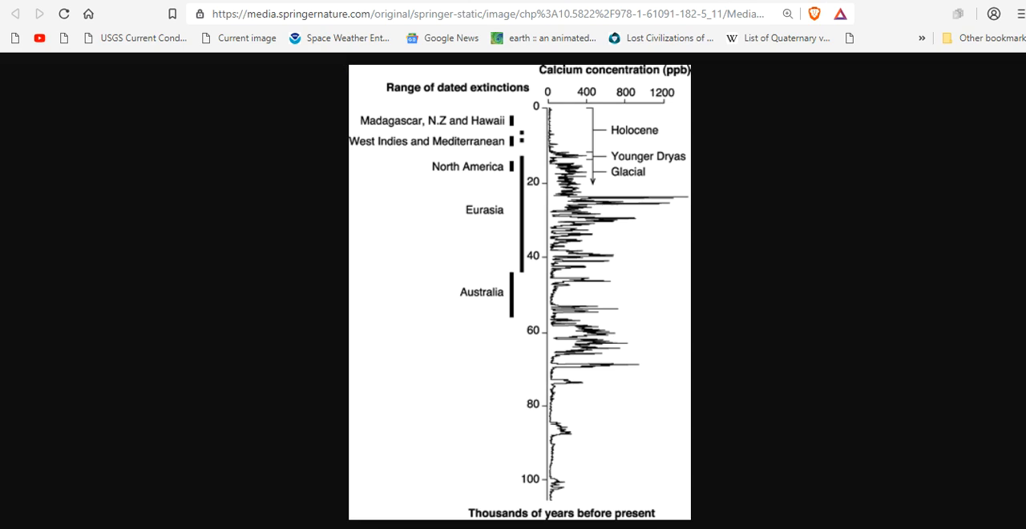
{"action": "mouse_move", "coordinate": [621, 227]}
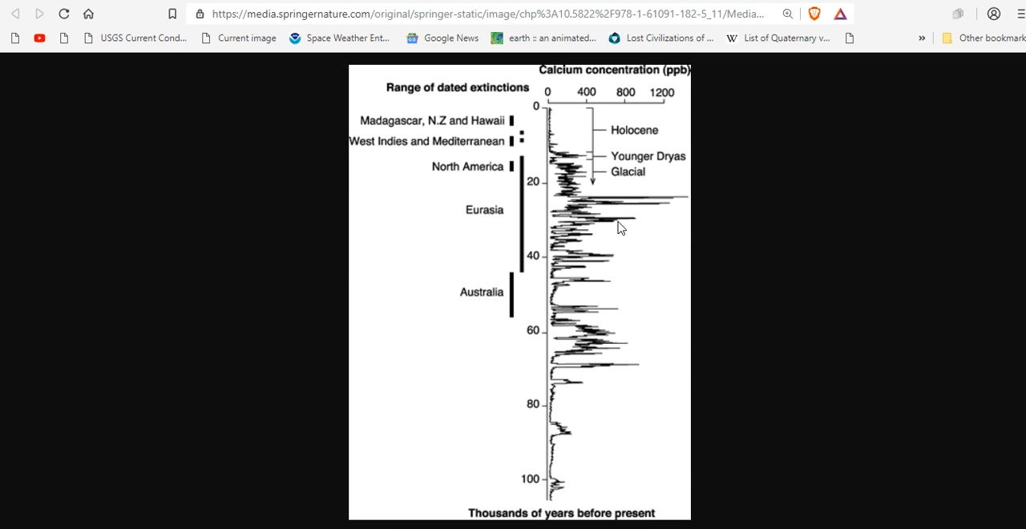
{"action": "mouse_move", "coordinate": [635, 224]}
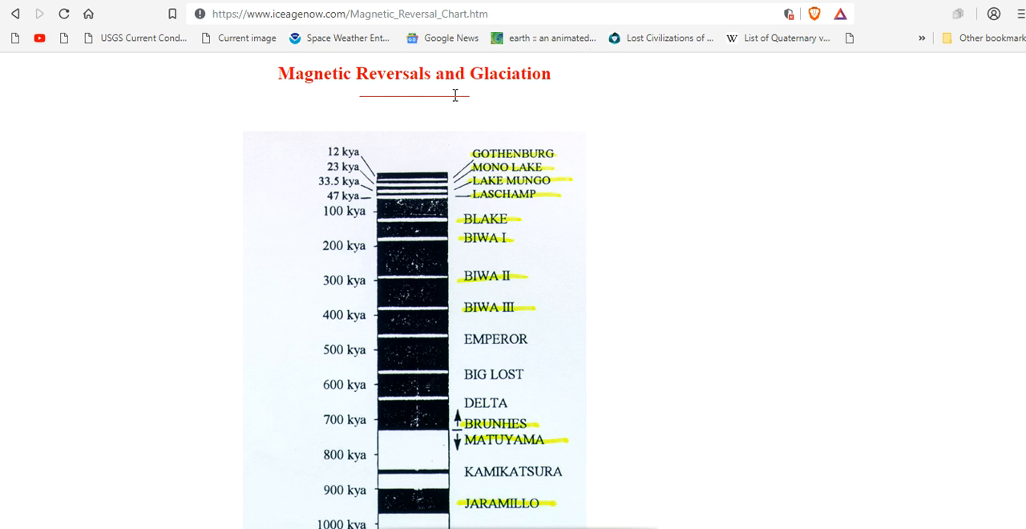
{"action": "mouse_move", "coordinate": [497, 186]}
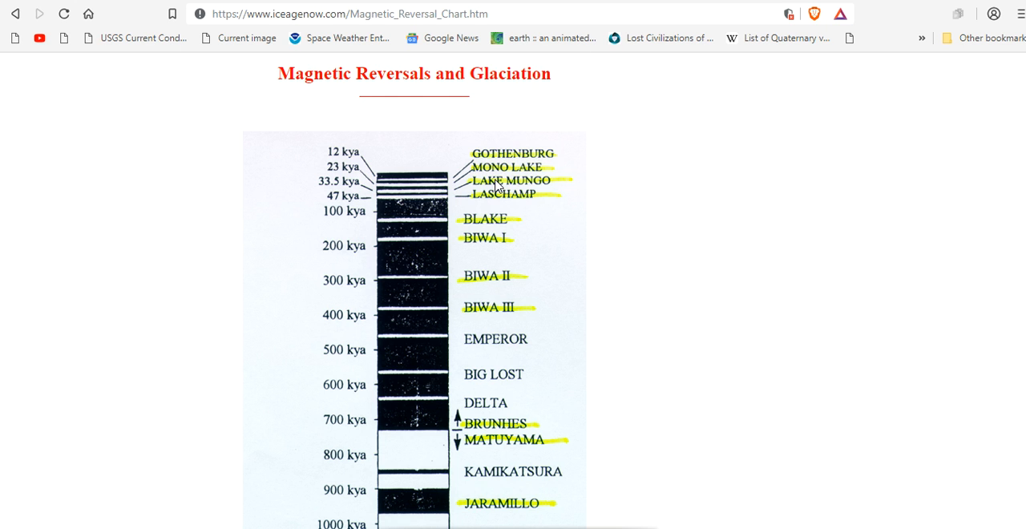
{"action": "mouse_move", "coordinate": [381, 229]}
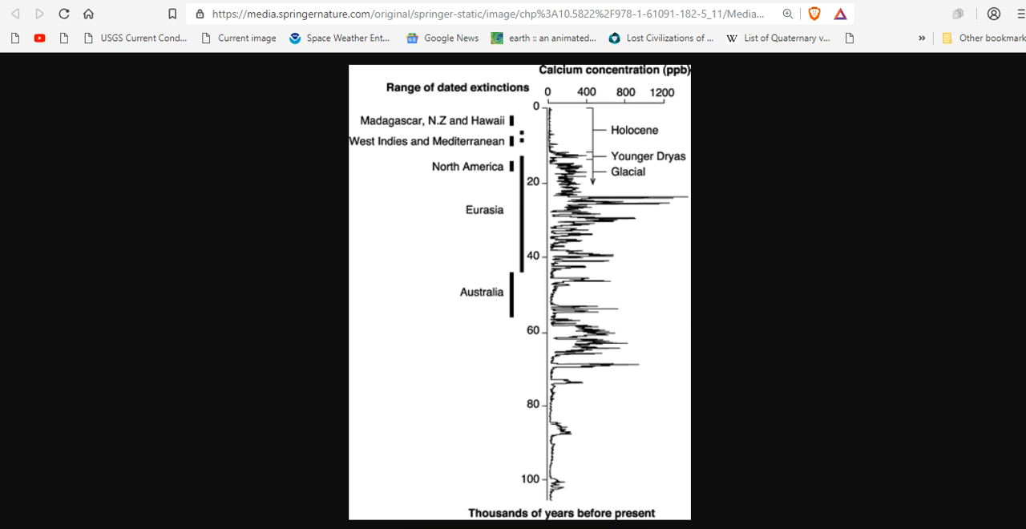
{"action": "mouse_move", "coordinate": [600, 292]}
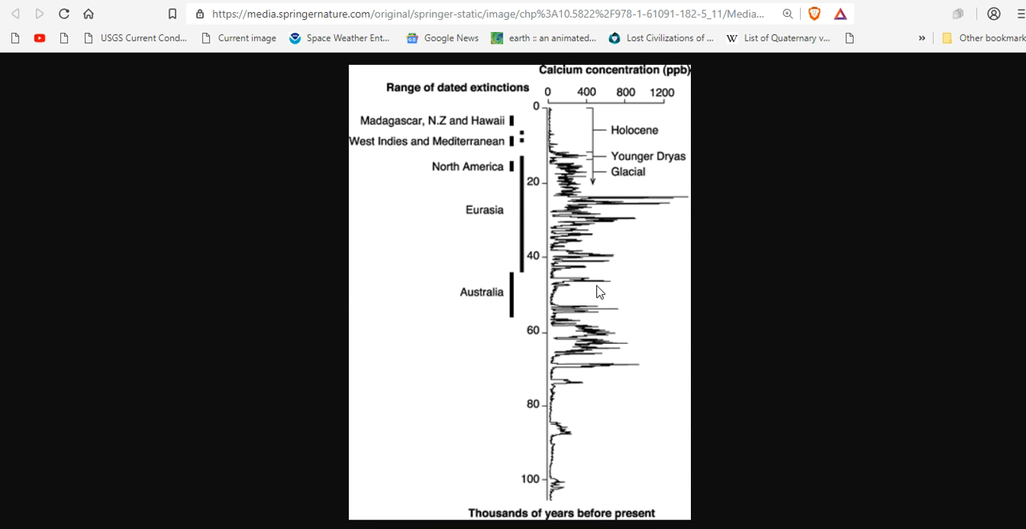
{"action": "mouse_move", "coordinate": [611, 287]}
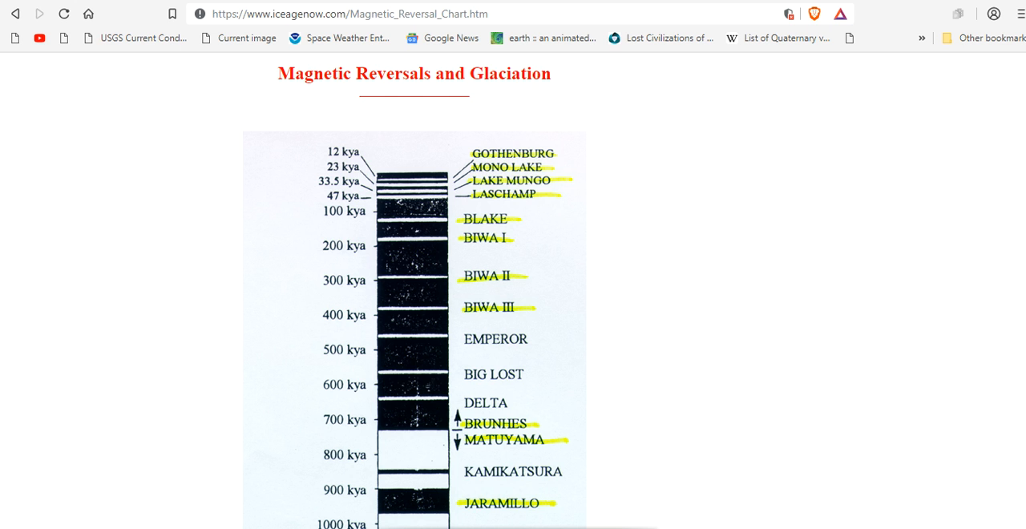
{"action": "mouse_move", "coordinate": [387, 223]}
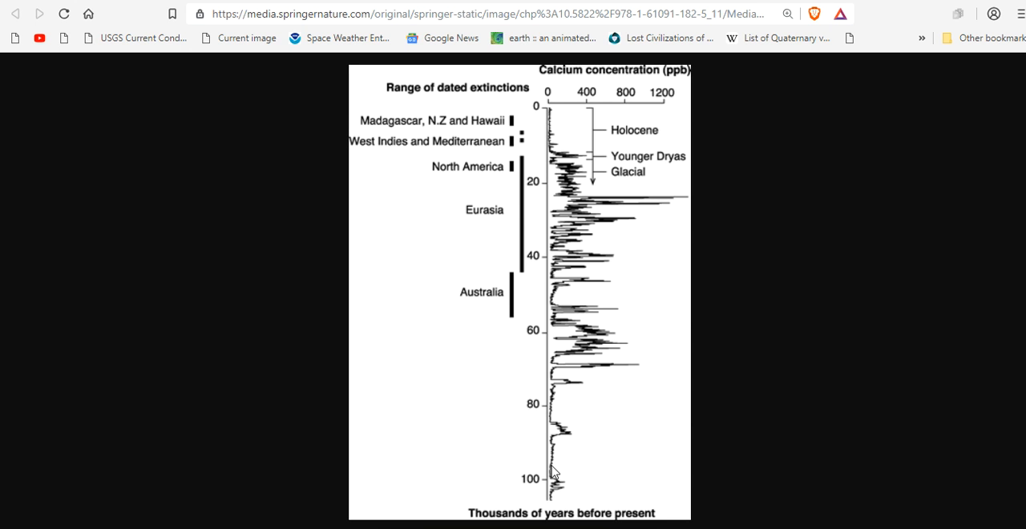
{"action": "mouse_move", "coordinate": [673, 107]}
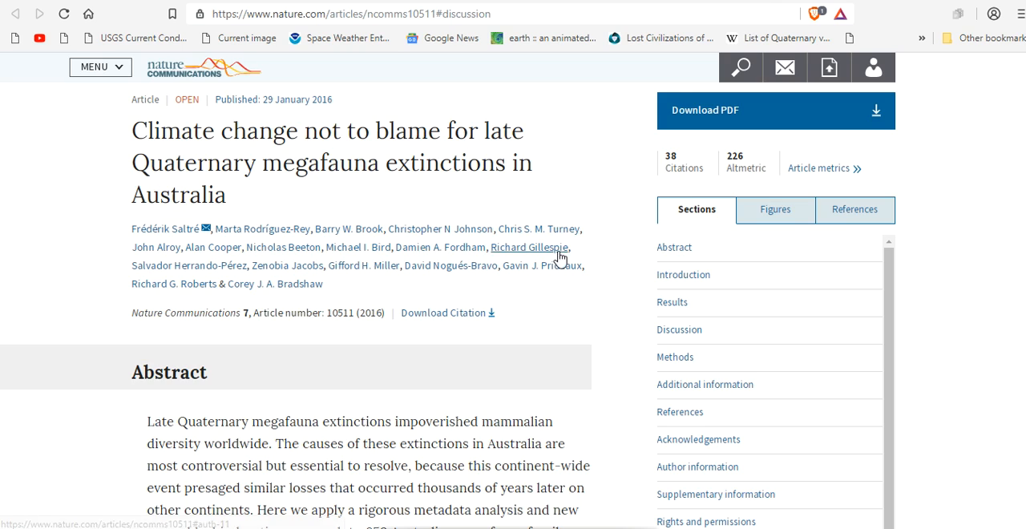
{"action": "scroll", "scroll_direction": "down", "scroll_amount": 3}
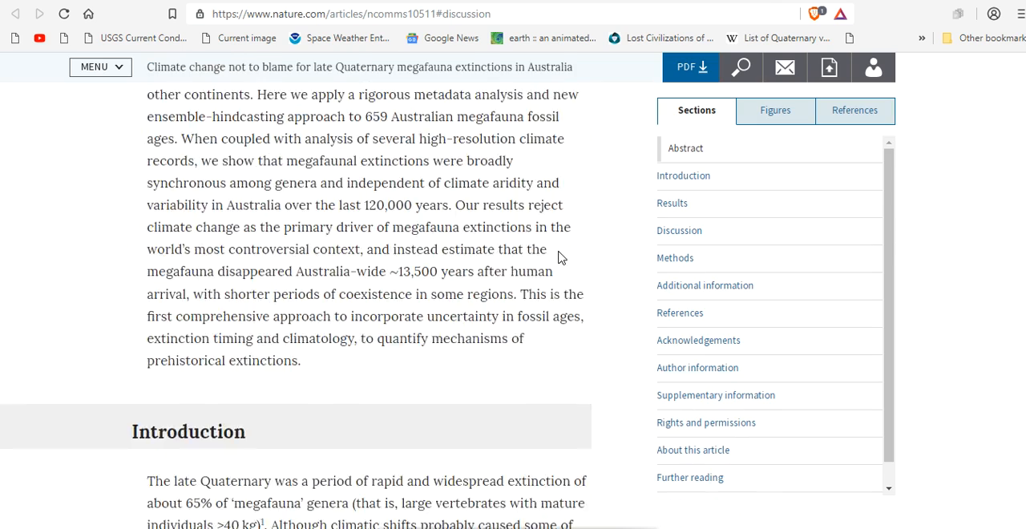
{"action": "scroll", "scroll_direction": "down", "scroll_amount": 3}
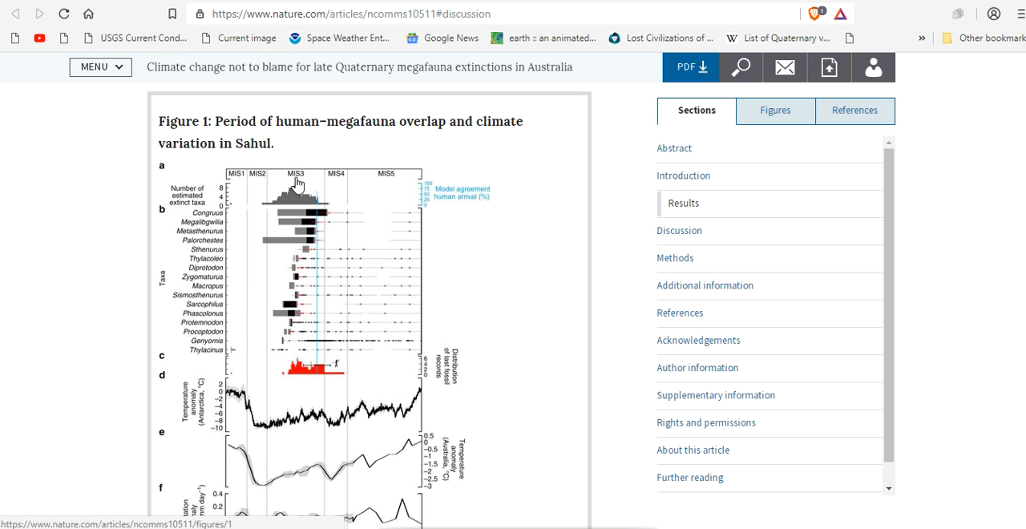
{"action": "scroll", "scroll_direction": "down", "scroll_amount": 3}
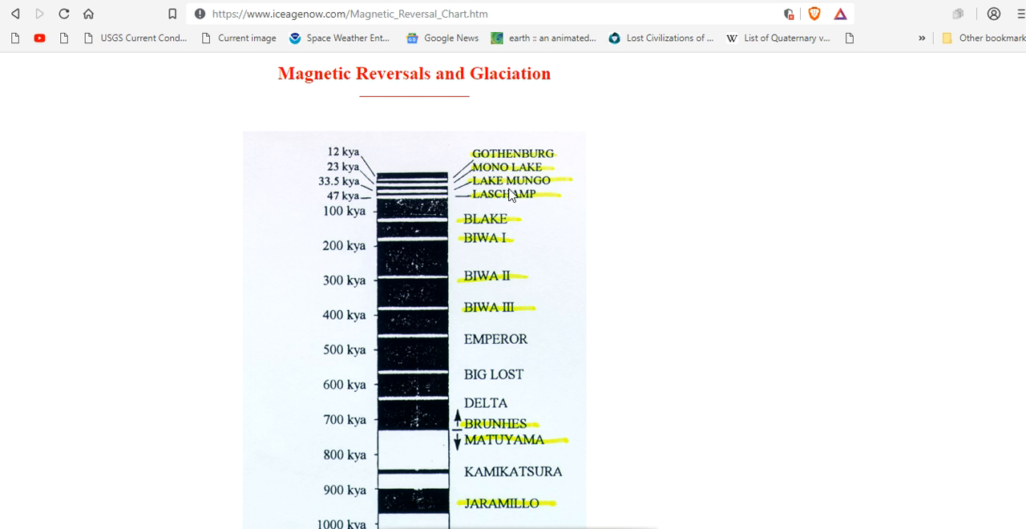
{"action": "mouse_move", "coordinate": [504, 205]}
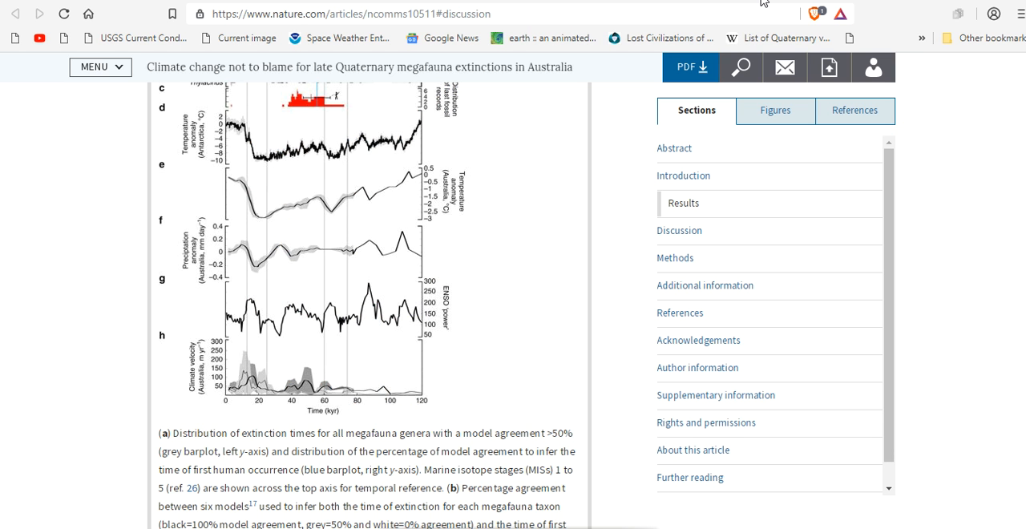
{"action": "mouse_move", "coordinate": [301, 381]}
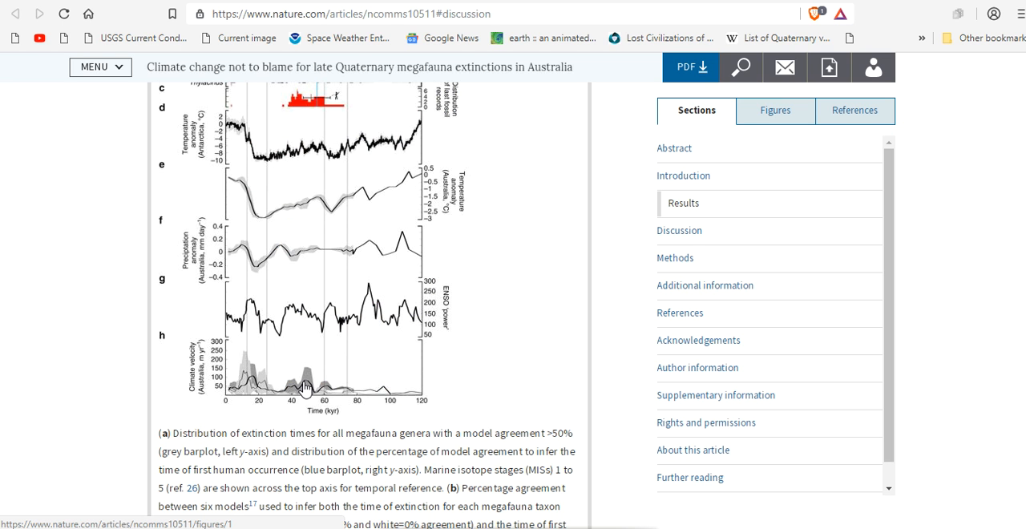
{"action": "mouse_move", "coordinate": [277, 332]}
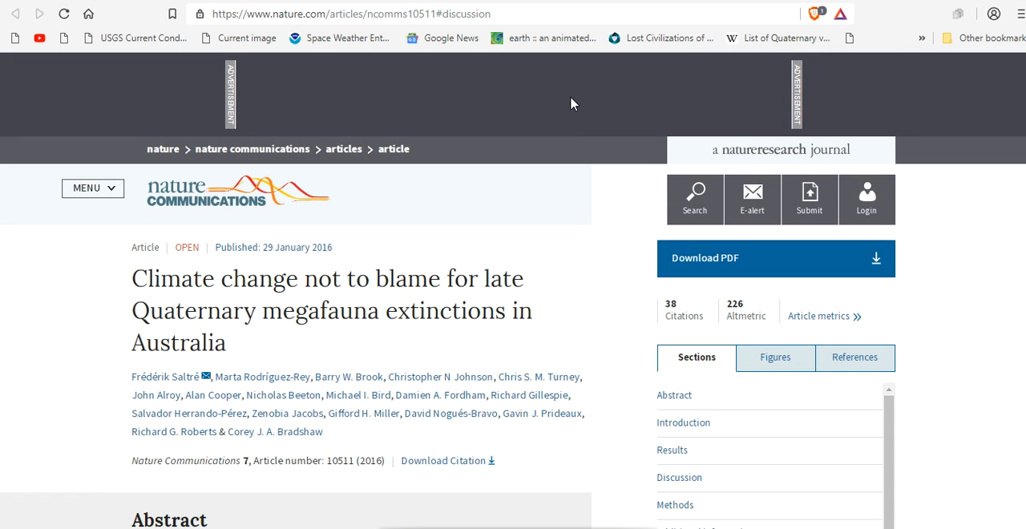
{"action": "mouse_move", "coordinate": [782, 4]}
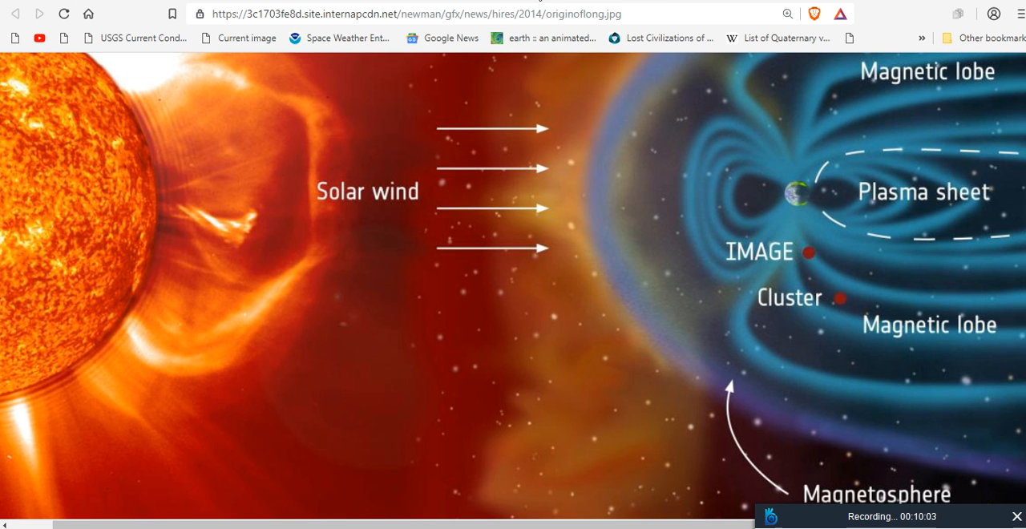
{"action": "mouse_move", "coordinate": [573, 10]}
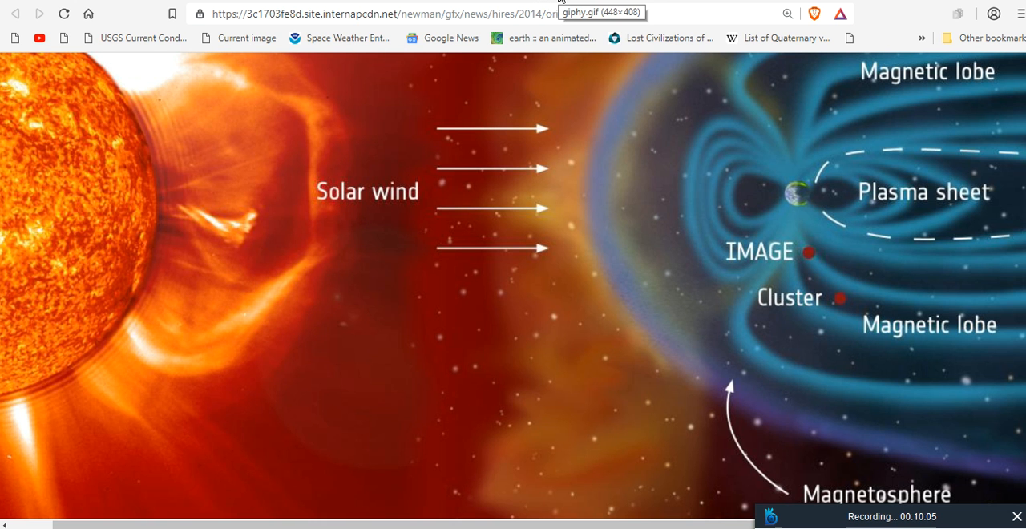